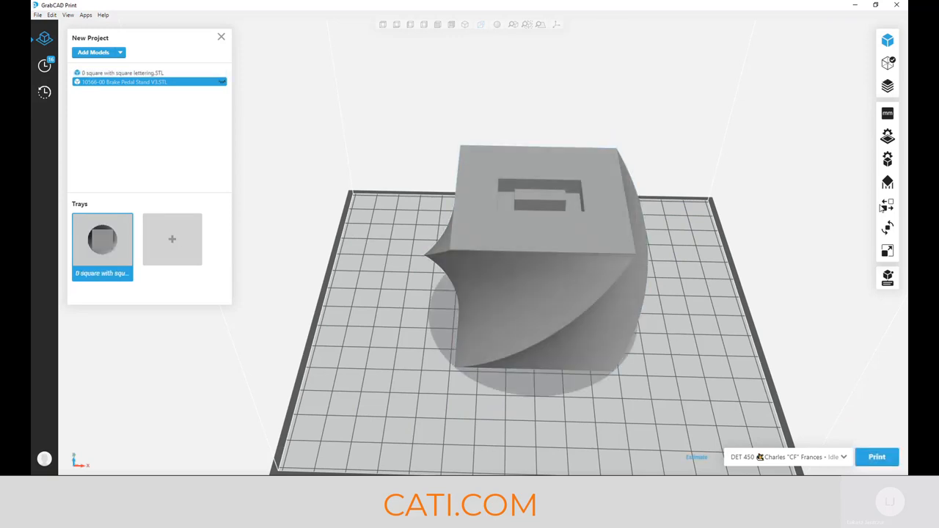
mouse_move(726, 307)
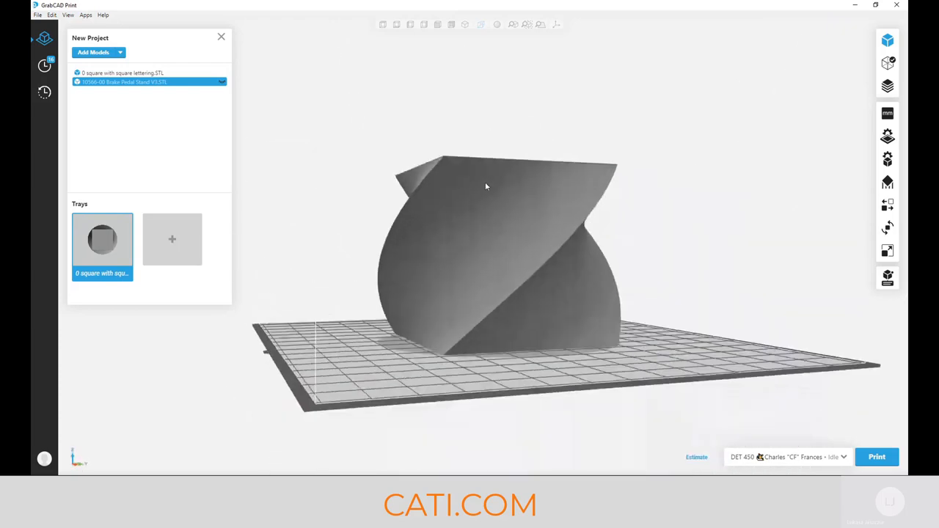
Orbit around the twisted square model to view its sides and twist
left_click_drag(485, 188, 553, 253)
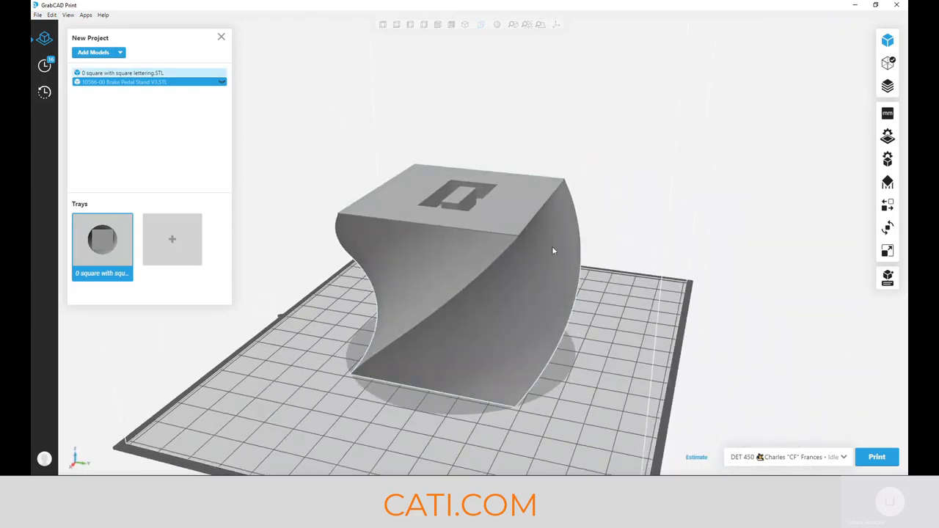
left_click_drag(553, 251, 517, 211)
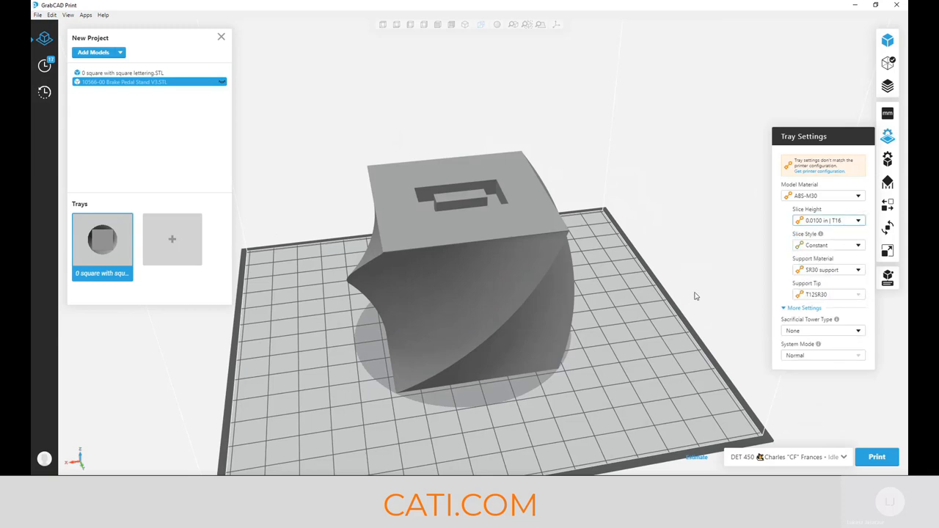
mouse_move(890, 159)
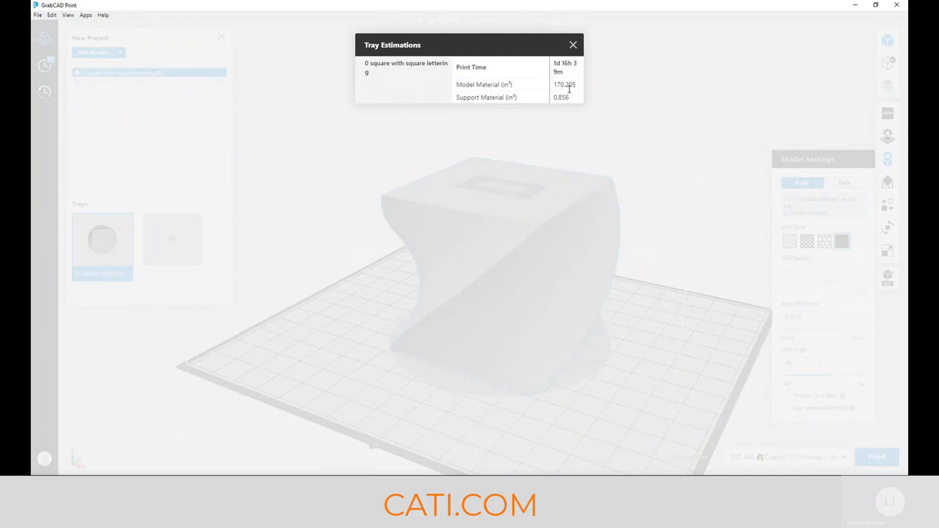
mouse_move(590, 95)
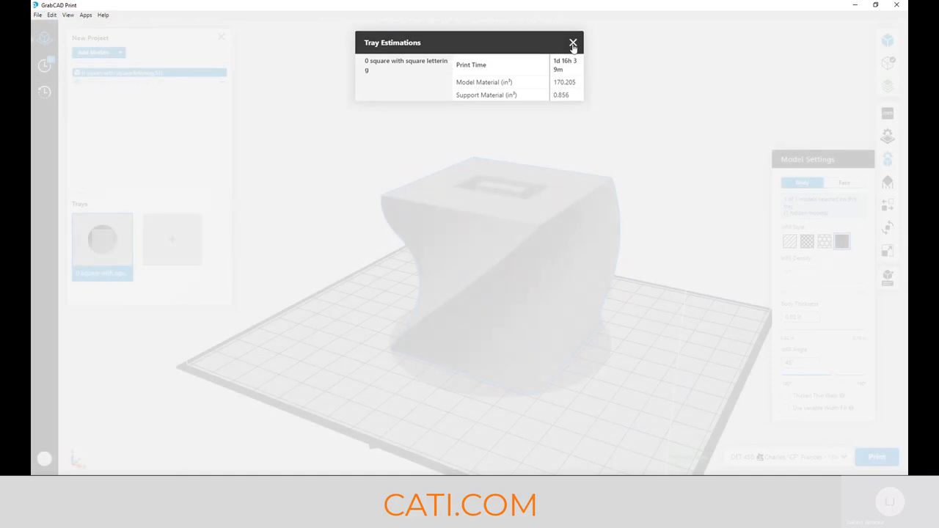
Dismiss the old estimate, set a coarser tray slice height, and re-estimate at about 1 day 4 hours
left_click(573, 41)
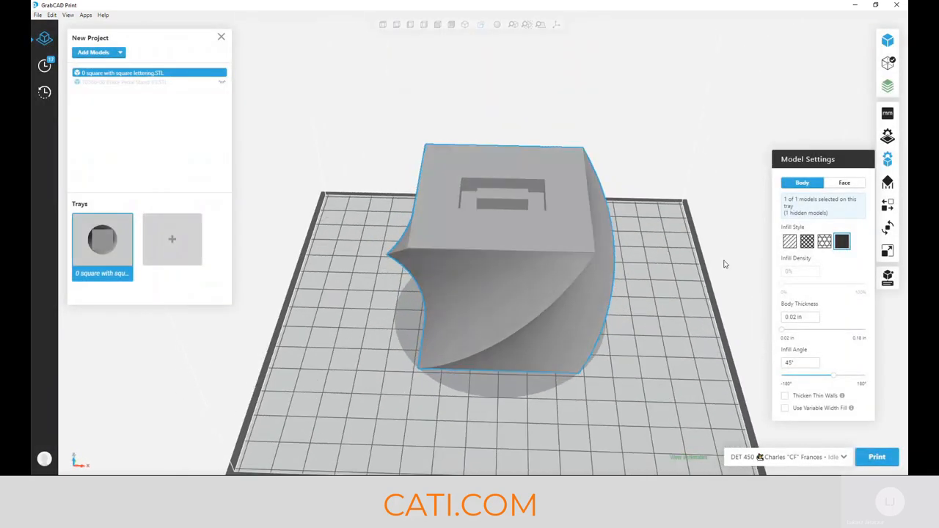
mouse_move(886, 140)
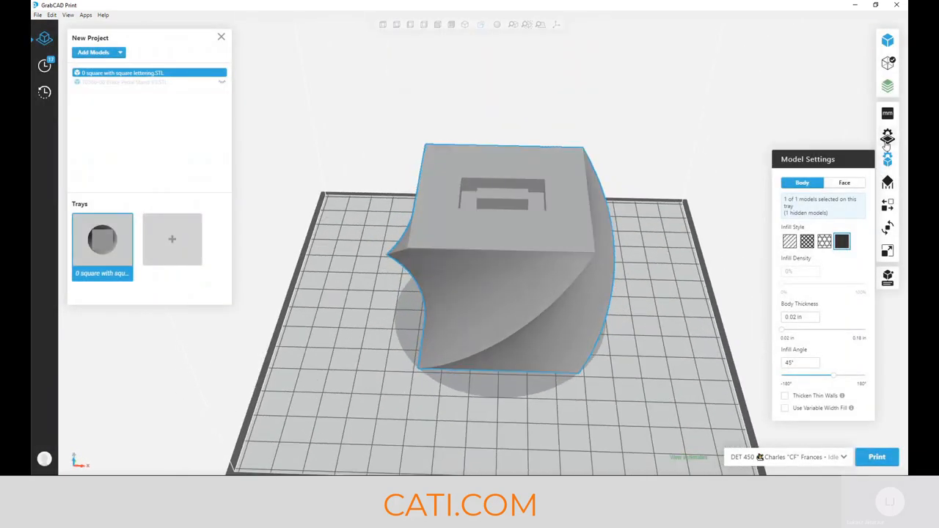
left_click(888, 135)
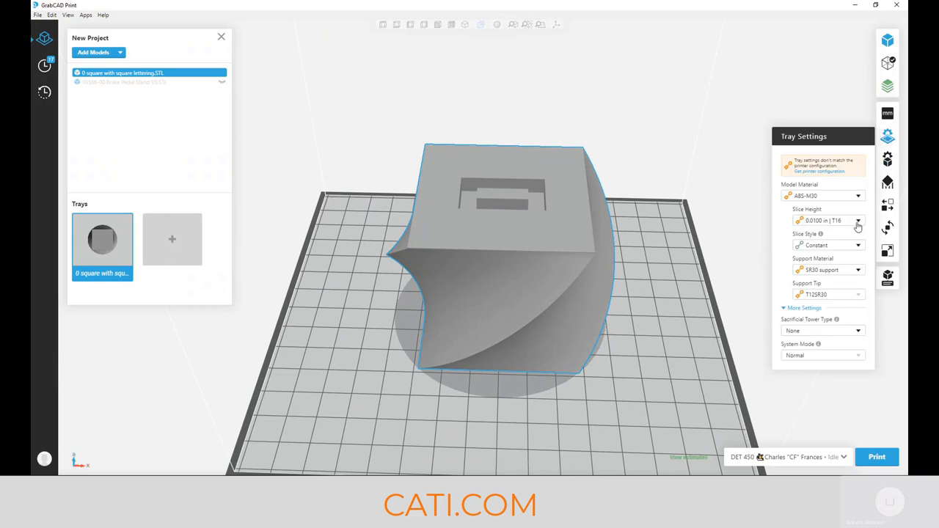
left_click(857, 220)
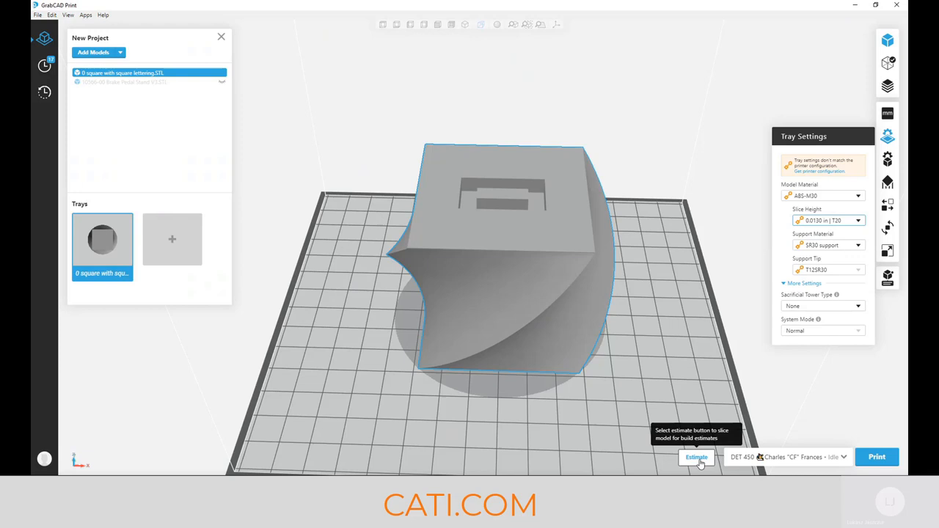
left_click(696, 458)
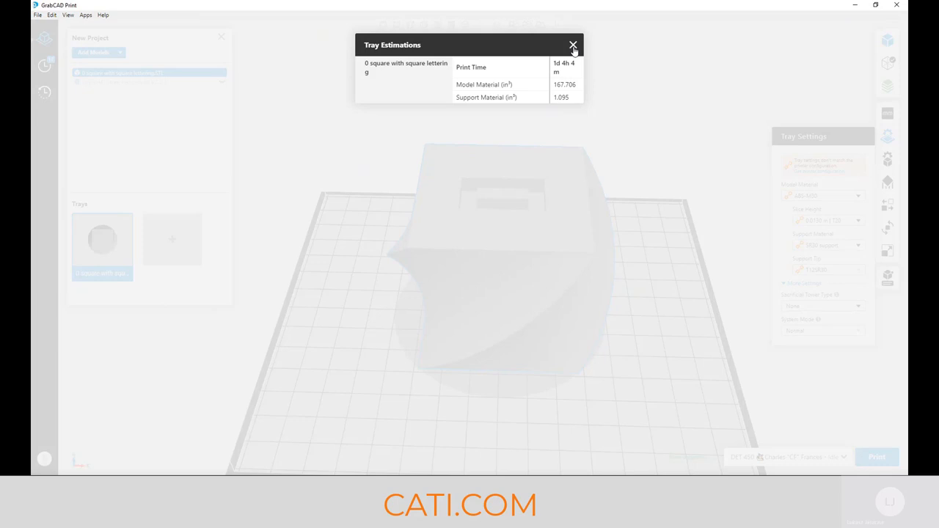
Dismiss the current tray estimation results before changing the infill
left_click(574, 44)
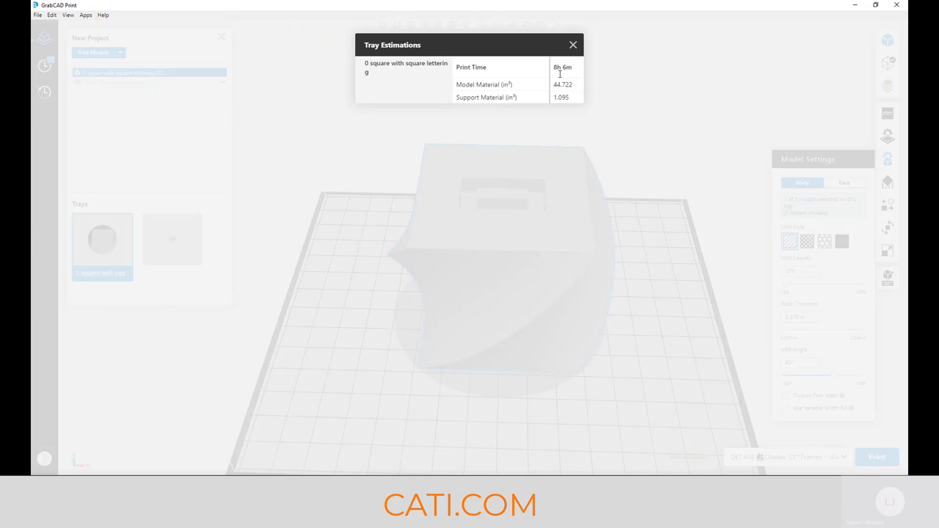
mouse_move(573, 71)
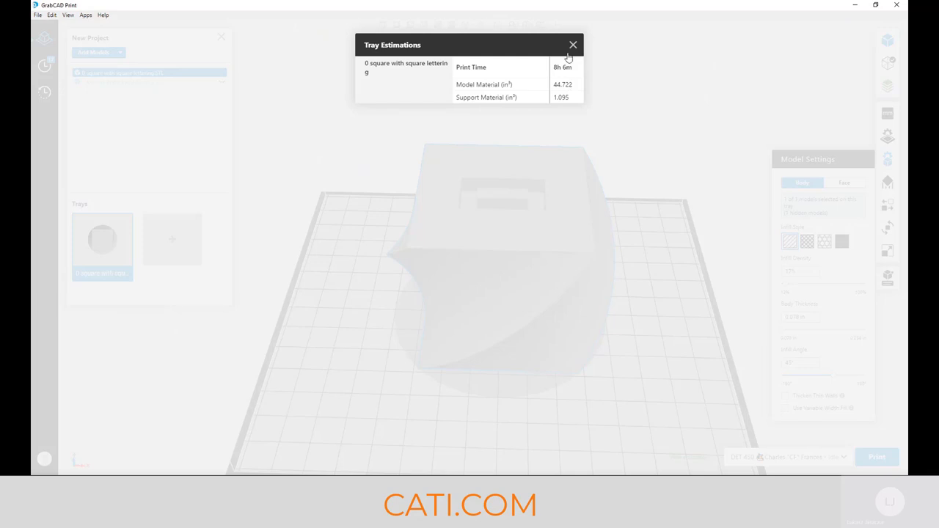
Restore the square model's solid infill and hide it, leaving the brake pedal stand on the tray
left_click(572, 44)
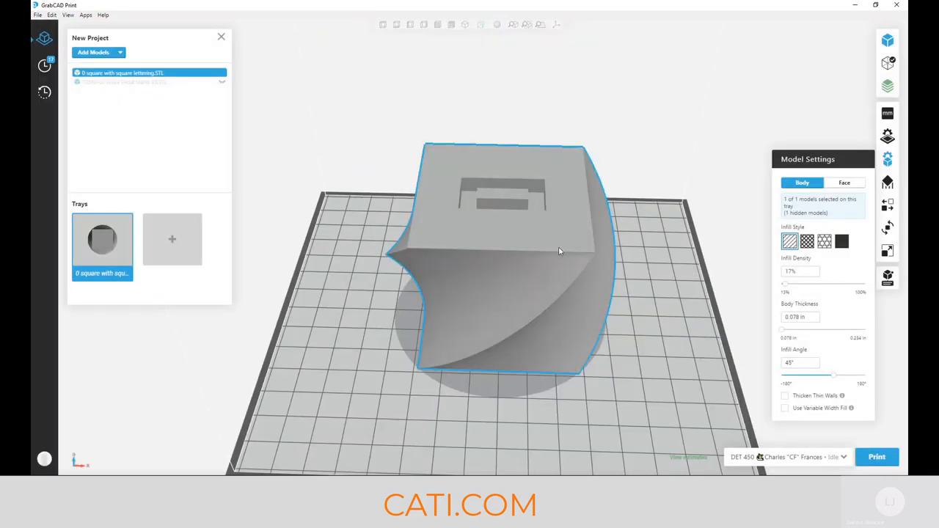
mouse_move(634, 295)
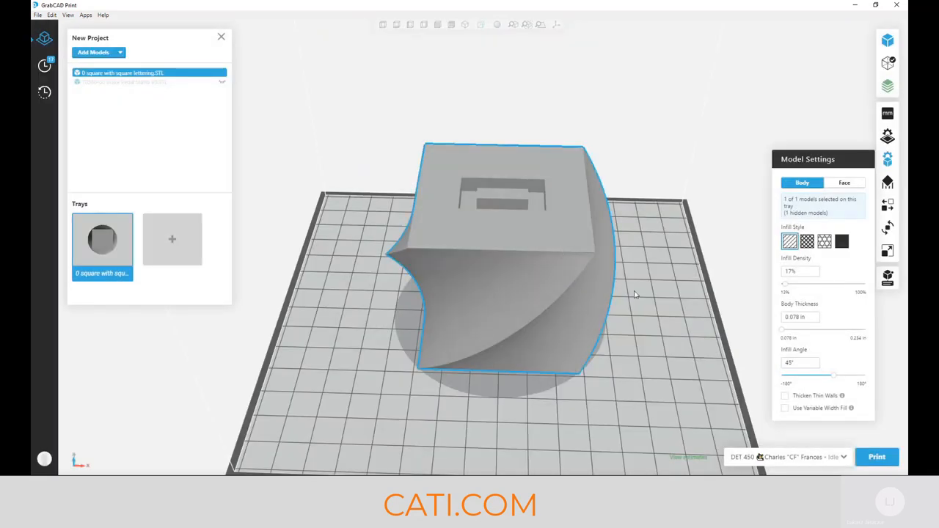
left_click(849, 240)
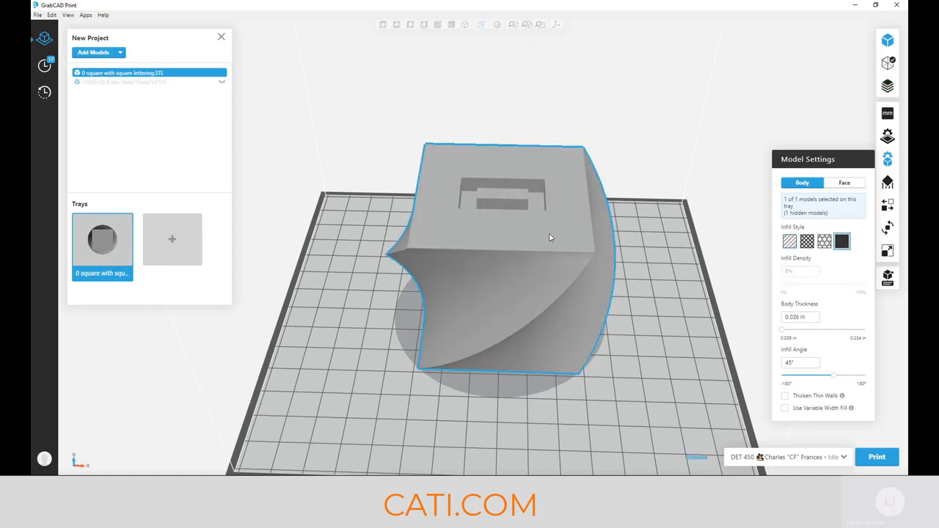
right_click(550, 236)
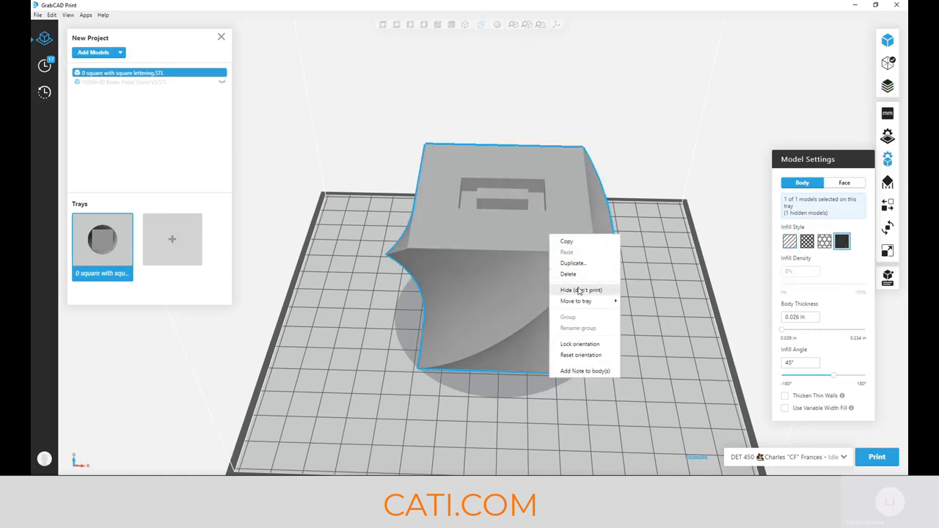
left_click(578, 290)
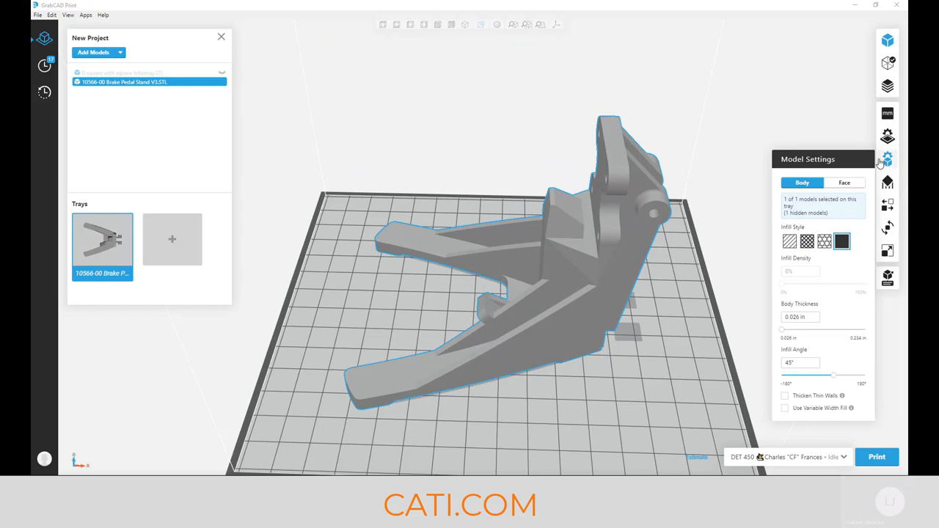
Set a 0.0100 in tray slice height and estimate the brake pedal stand's print time
left_click(888, 135)
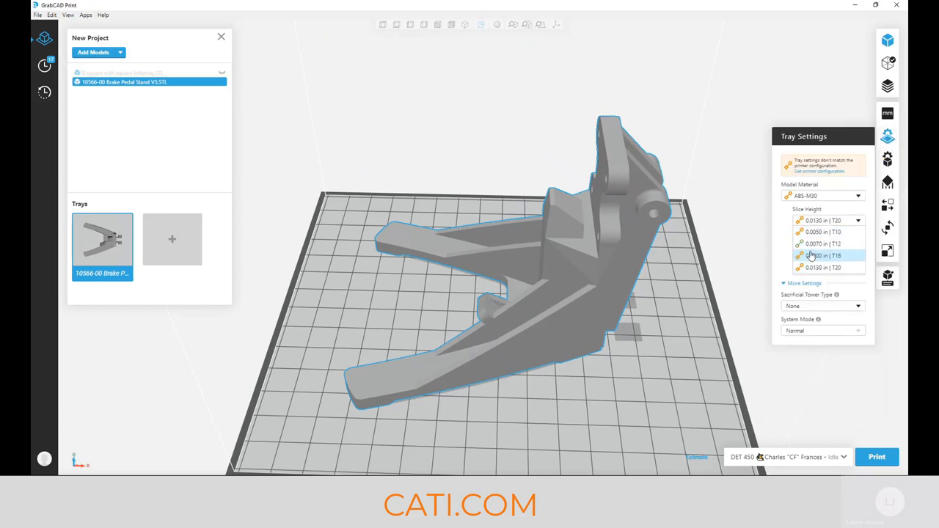
left_click(821, 255)
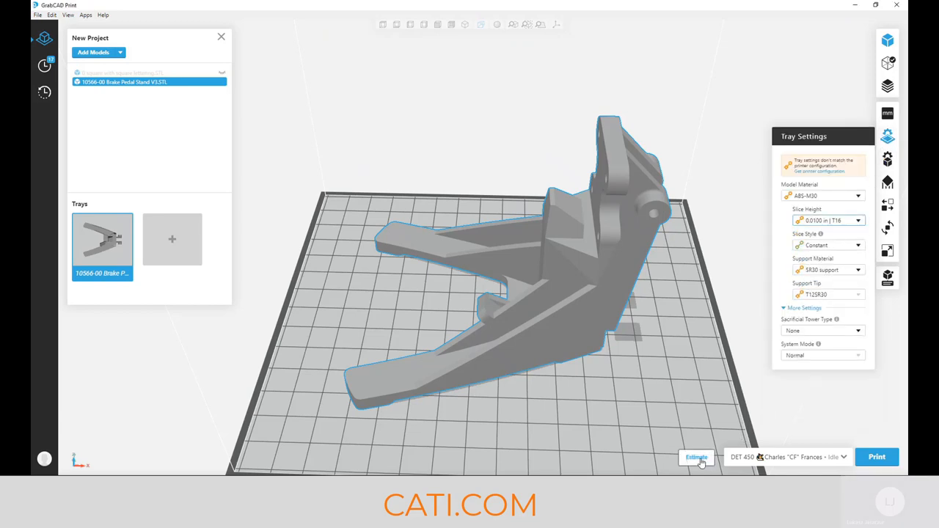
left_click(696, 458)
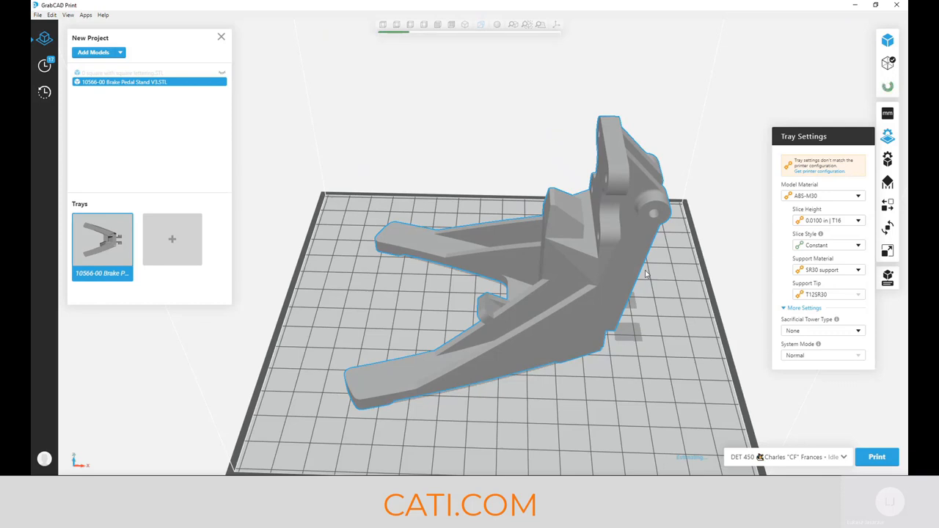
mouse_move(667, 302)
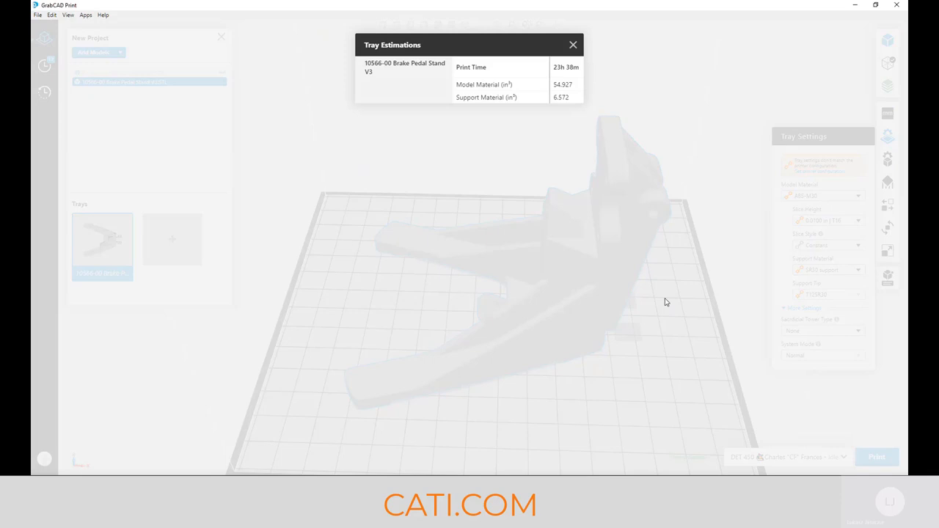
mouse_move(584, 67)
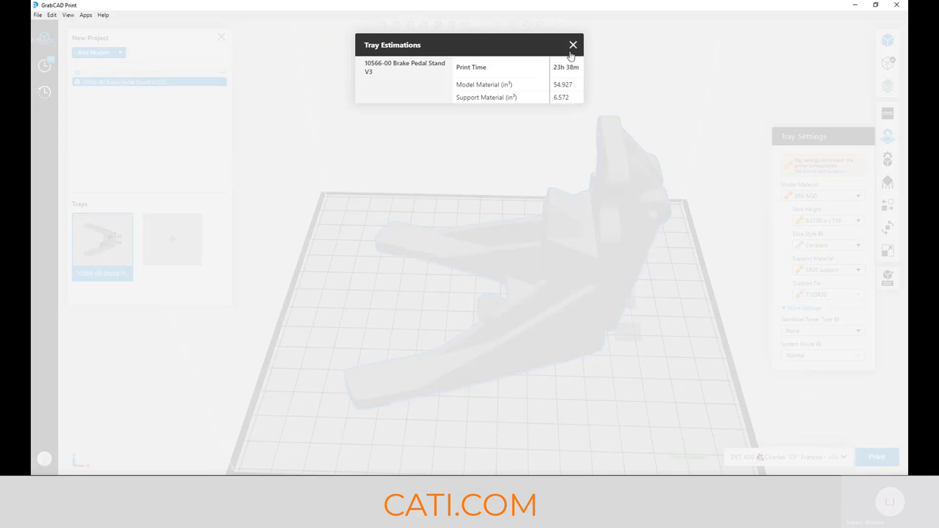
Switch the tray to a thicker 0.0130 in slice height and re-estimate at about 10h 28m
left_click(573, 44)
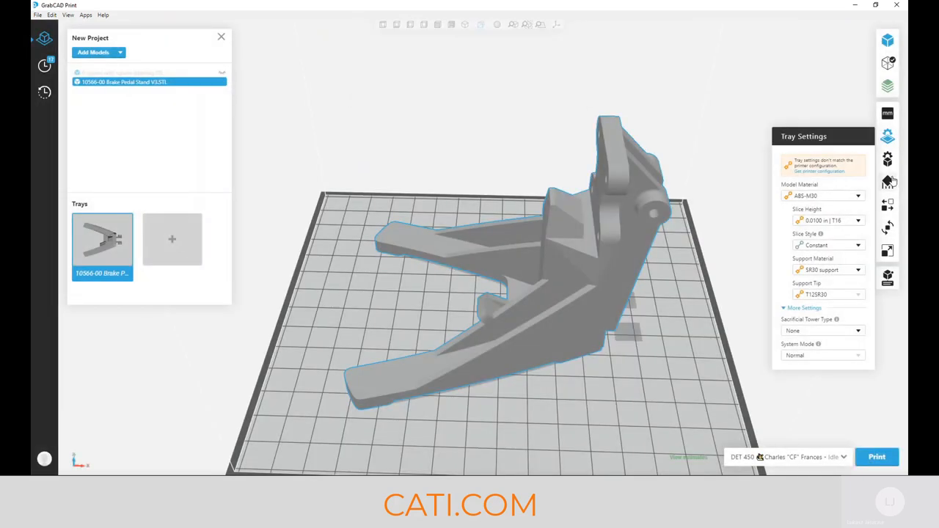
left_click(888, 159)
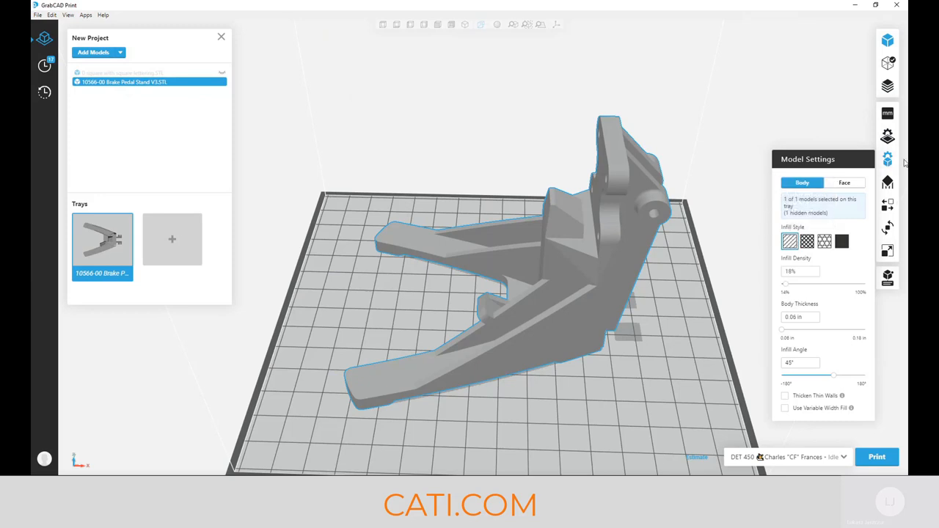
left_click(890, 135)
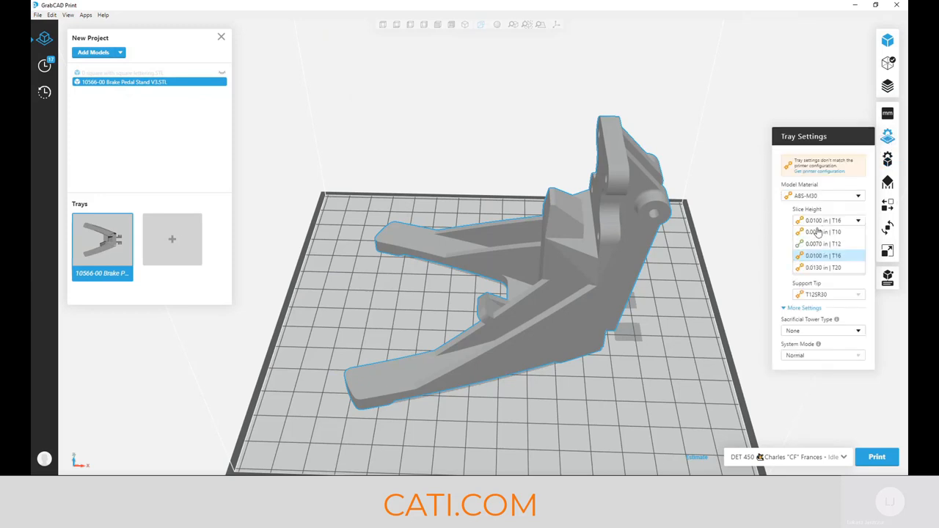
left_click(823, 267)
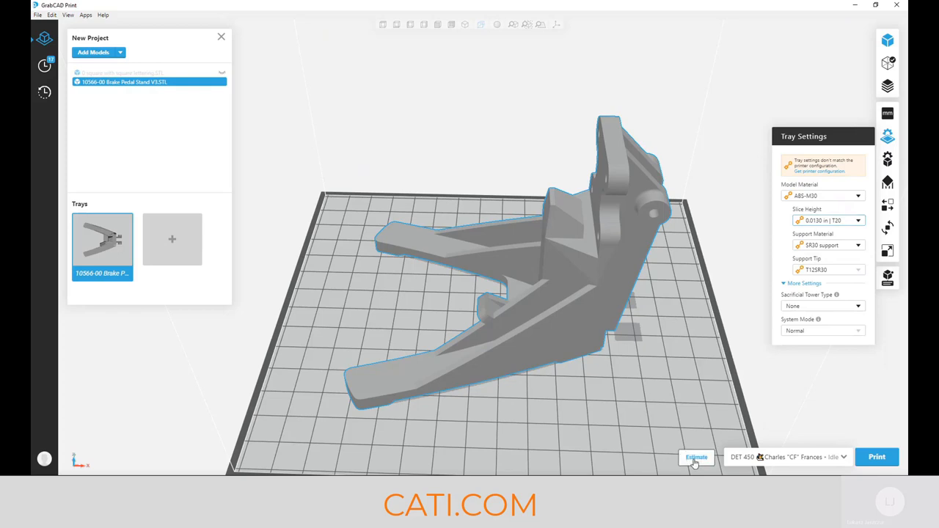
left_click(696, 458)
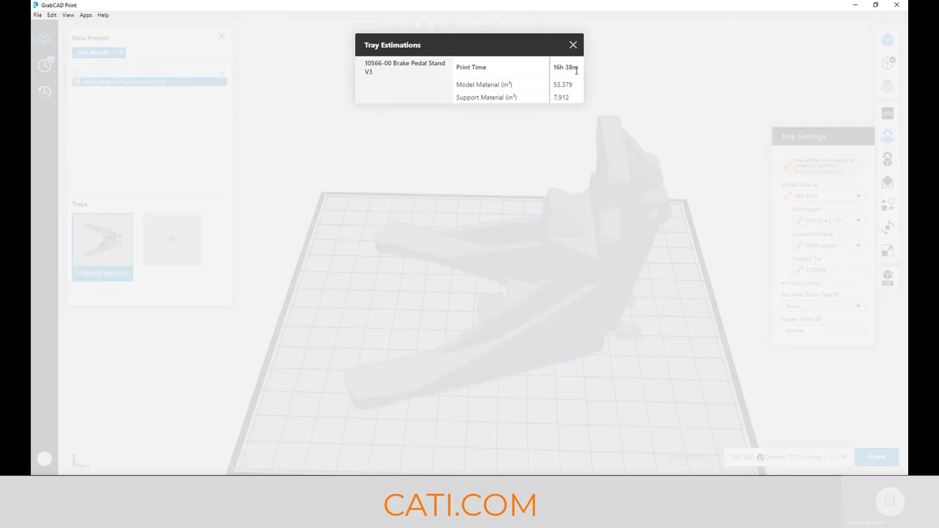
mouse_move(576, 44)
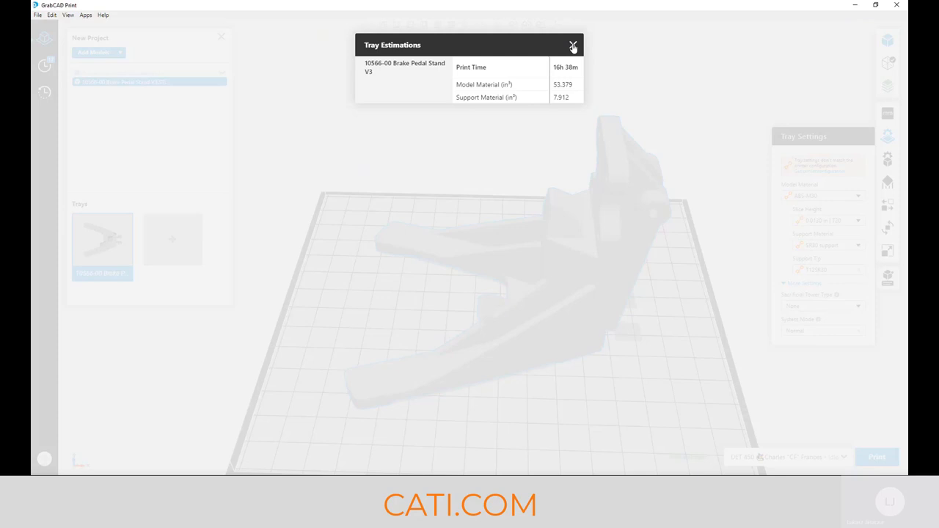
Estimate the pedal stand with sparse infill (about 10h 41m), then set its infill back to solid
left_click(575, 44)
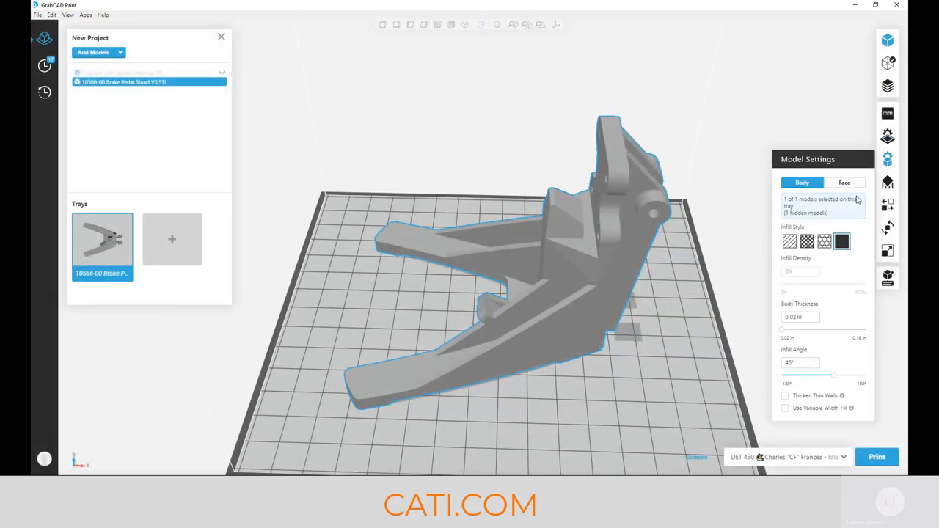
left_click(787, 241)
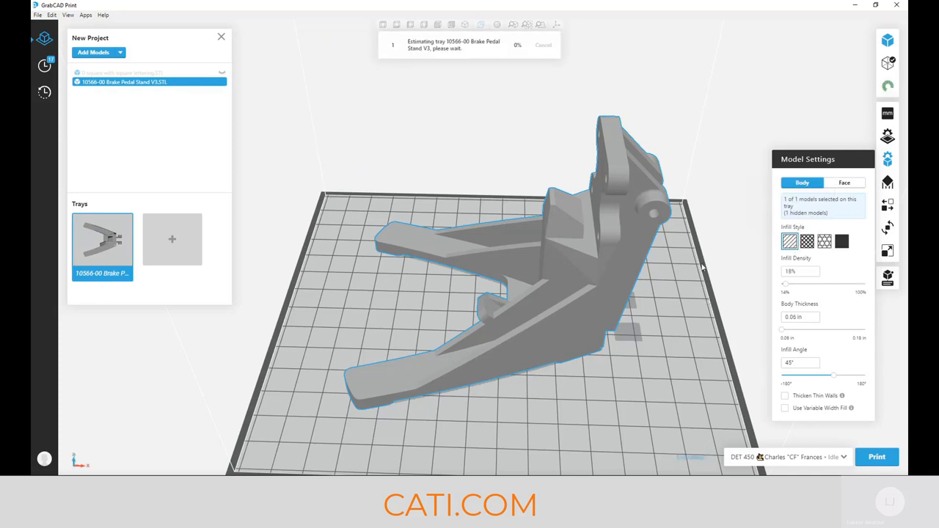
mouse_move(698, 188)
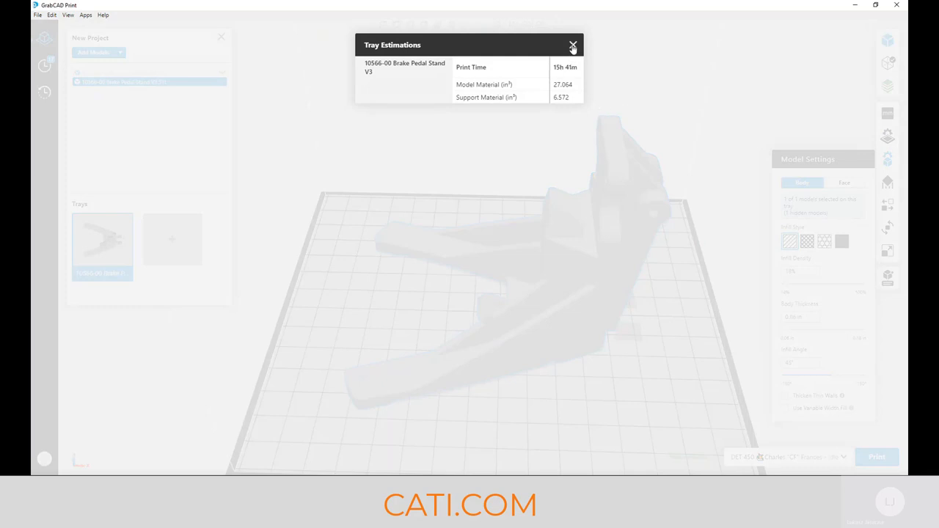
left_click(574, 44)
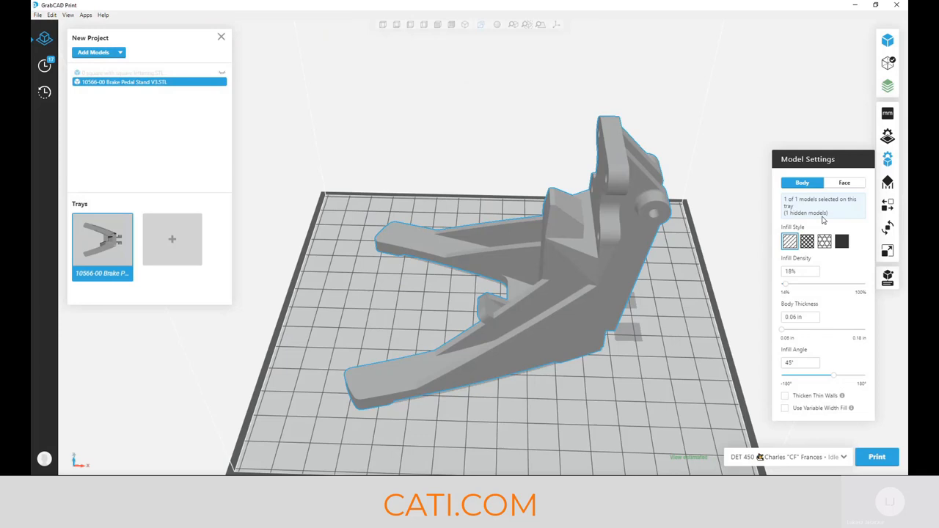
left_click(843, 241)
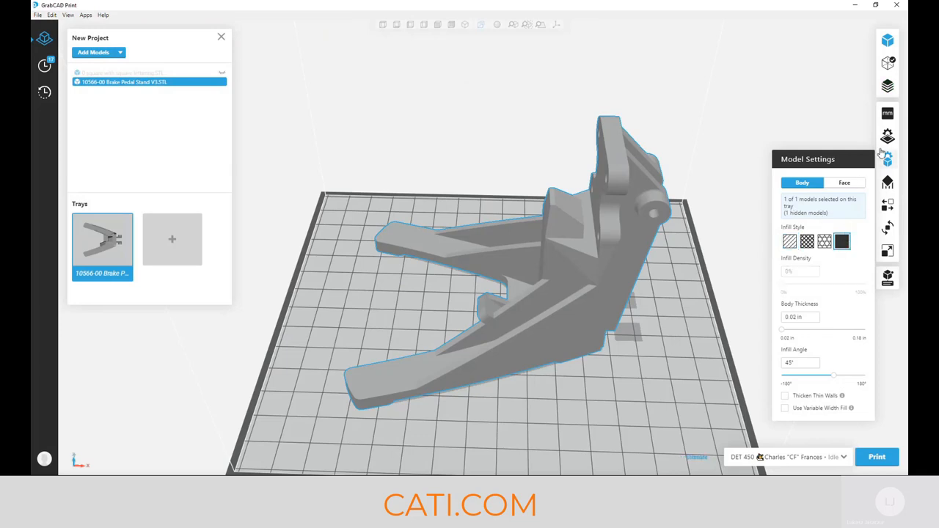
left_click(888, 154)
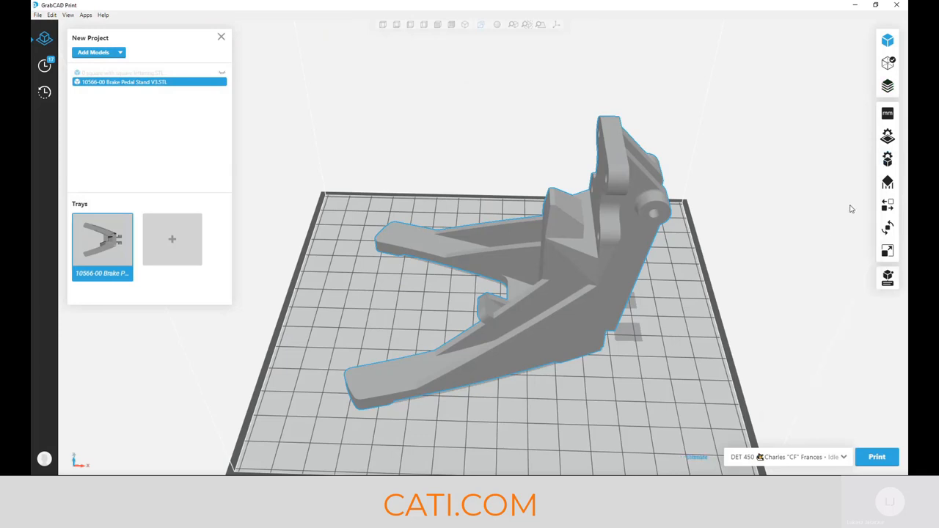
Enable Use Model Material for the pedal stand's supports and review the roughly 23h 10m estimate
left_click(888, 135)
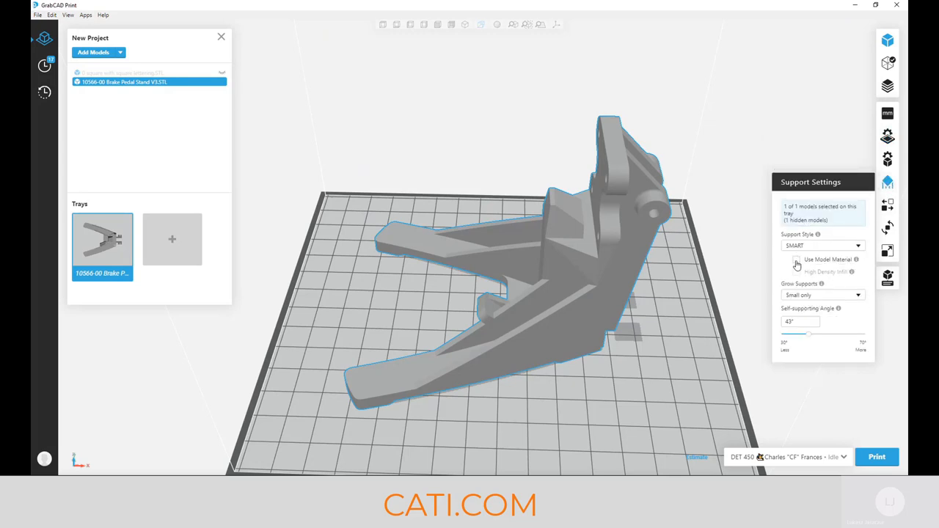
left_click(795, 258)
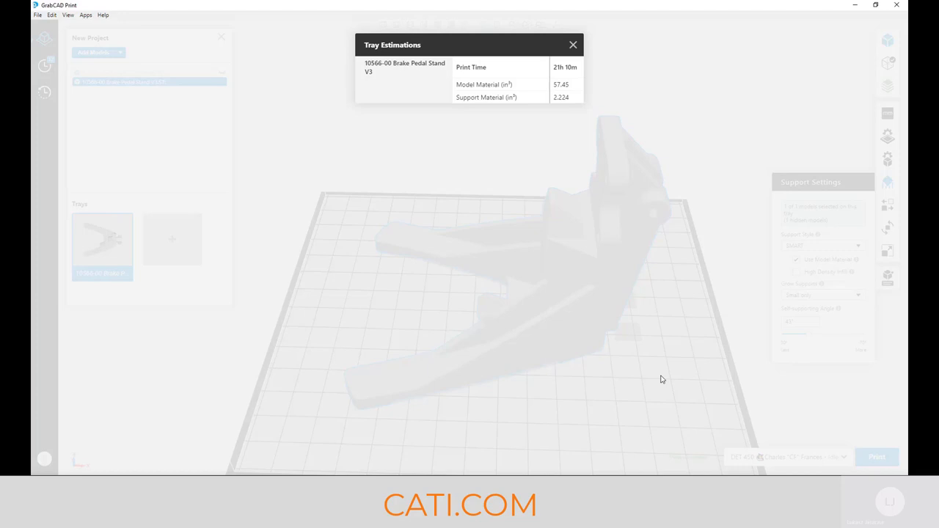
left_click(572, 44)
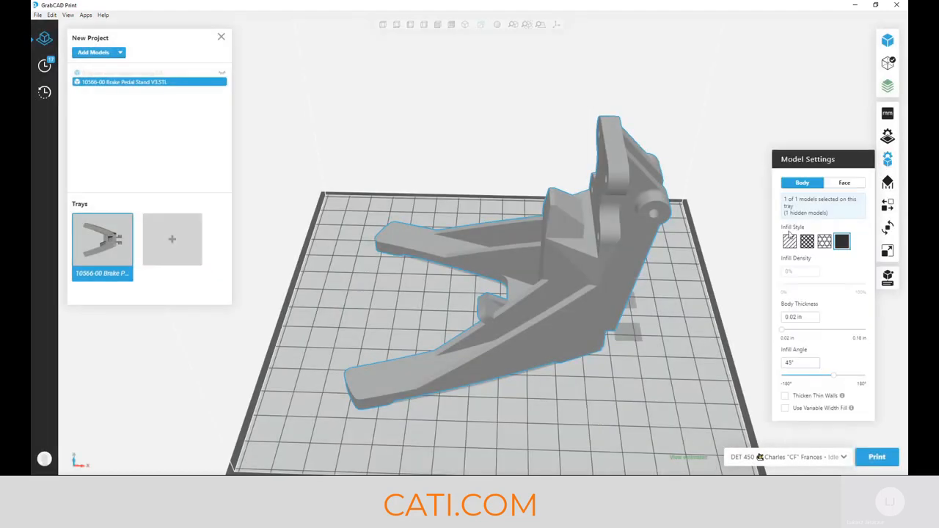
Pick a different tray slice height with sparse infill and review the roughly 12h 3m estimate
left_click(786, 240)
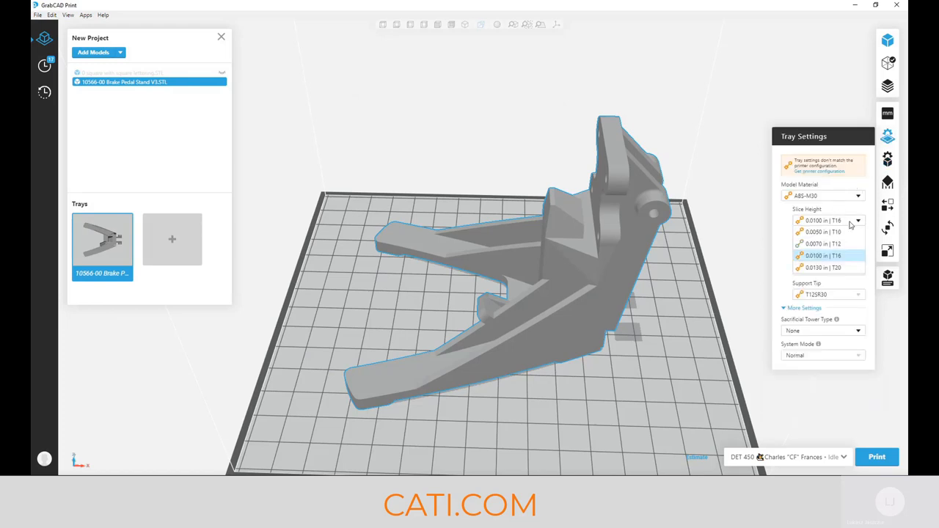
left_click(827, 268)
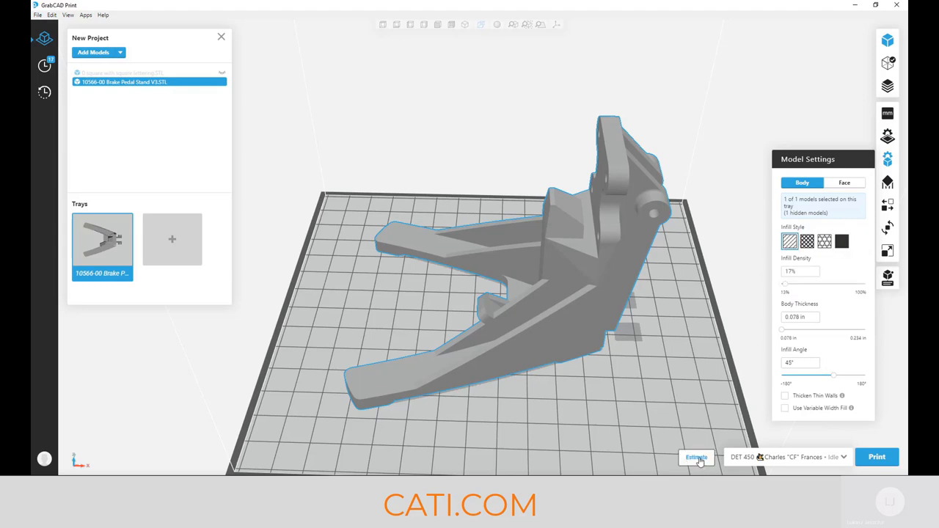
left_click(695, 458)
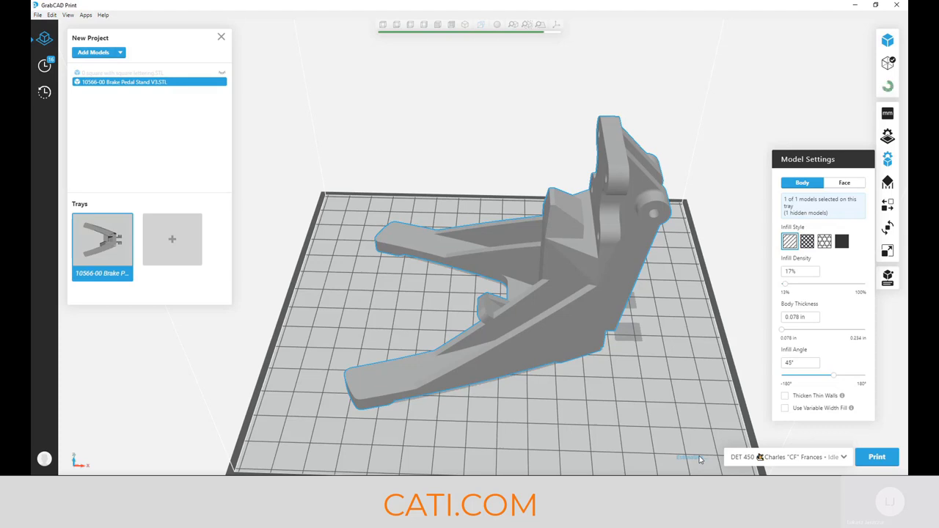
left_click(684, 458)
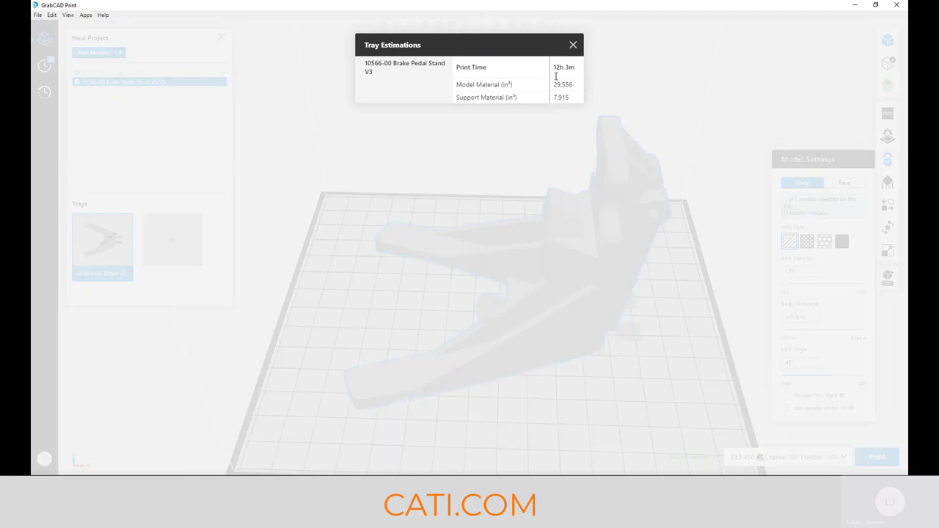
mouse_move(572, 44)
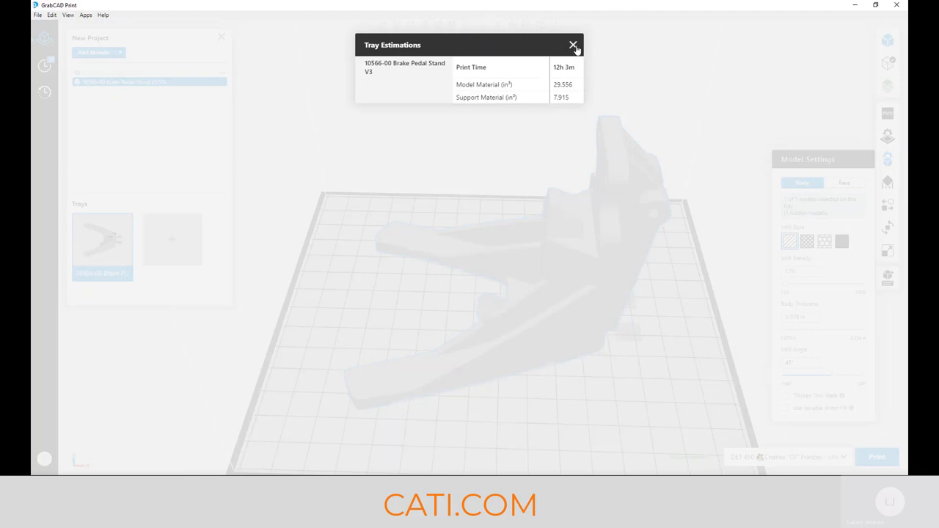
left_click(573, 44)
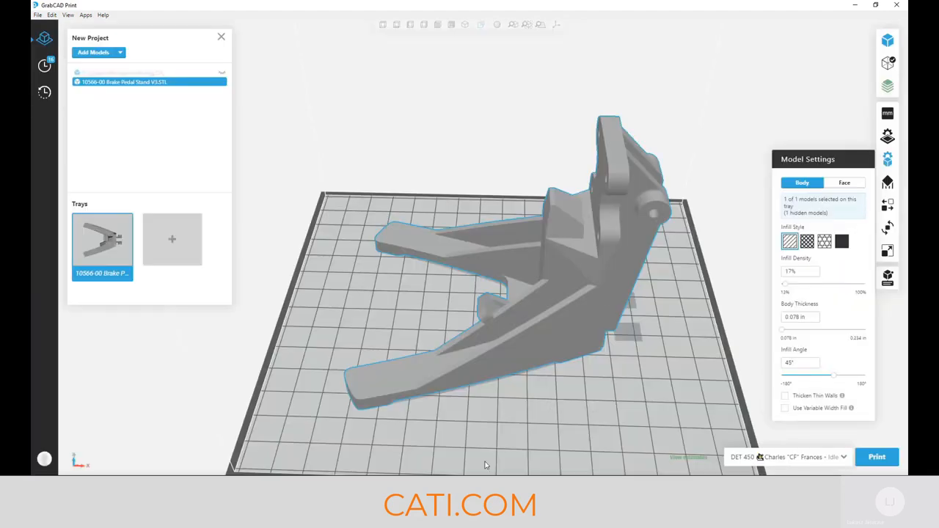